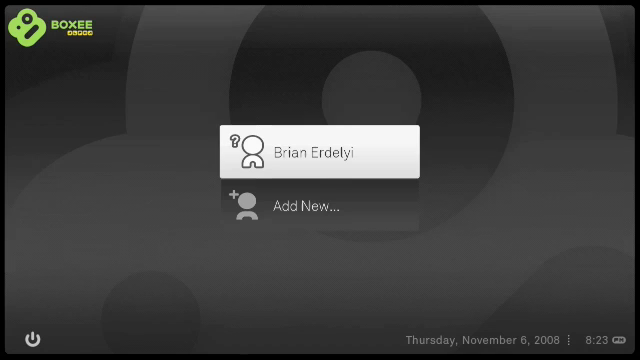
Log in with the existing user profile and go to the Media Sources settings.
left_click(310, 148)
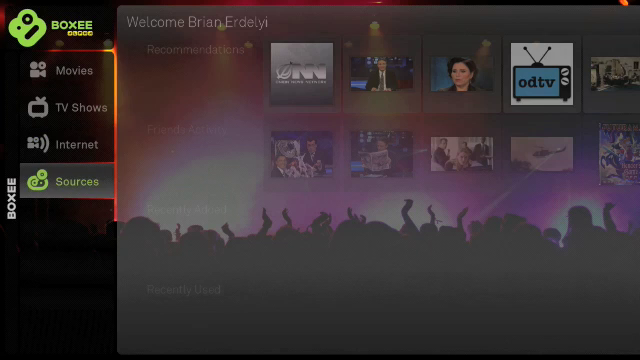
left_click(72, 180)
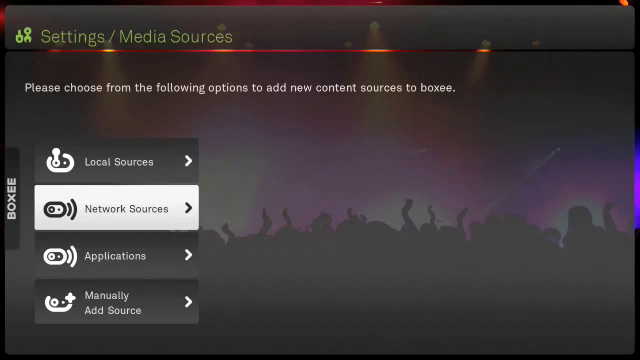
Start adding a new network source and select the MACBOOK share.
left_click(116, 208)
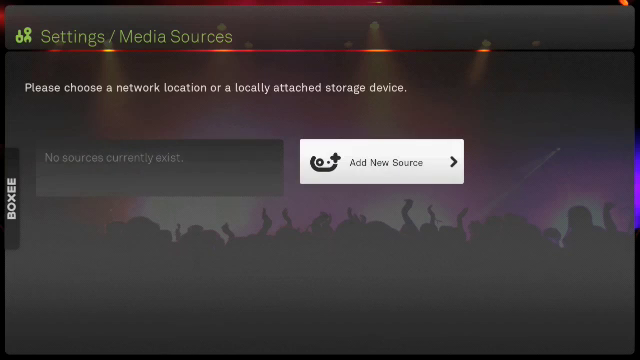
left_click(384, 162)
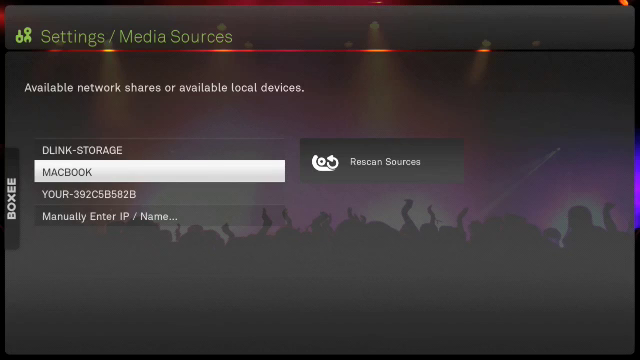
left_click(144, 168)
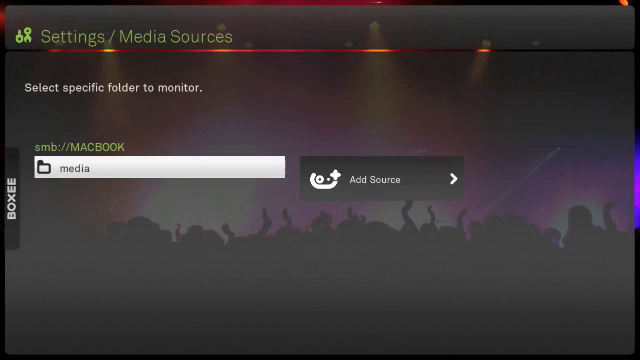
Choose the Videos folder inside the MACBOOK media folder as the source 'Videos on MACBOOK'.
left_click(156, 168)
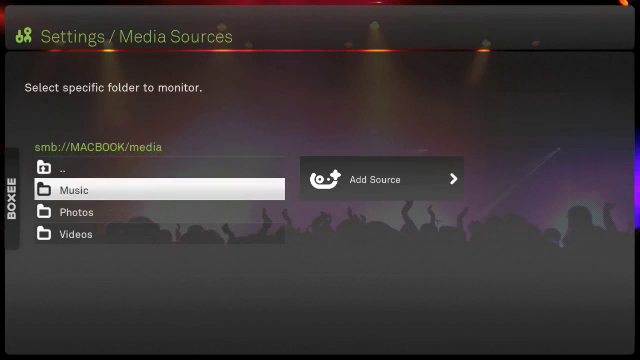
left_click(76, 234)
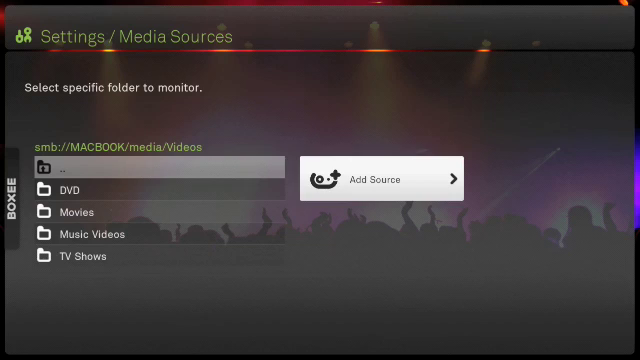
left_click(384, 178)
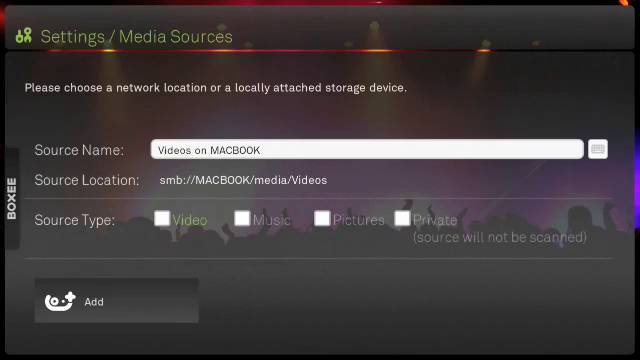
Save the 'Videos on MACBOOK' source so it shows as Connected.
left_click(142, 218)
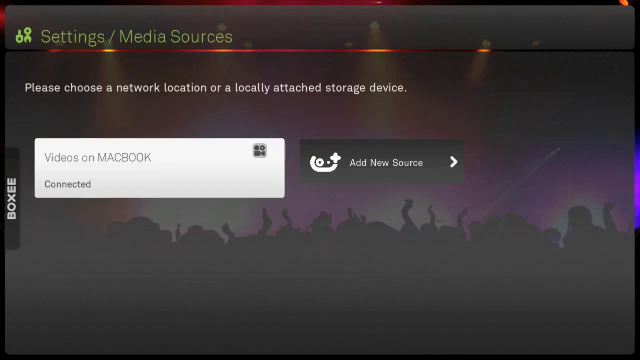
Return to the main menu and go to the Movies library under Video.
left_click(396, 162)
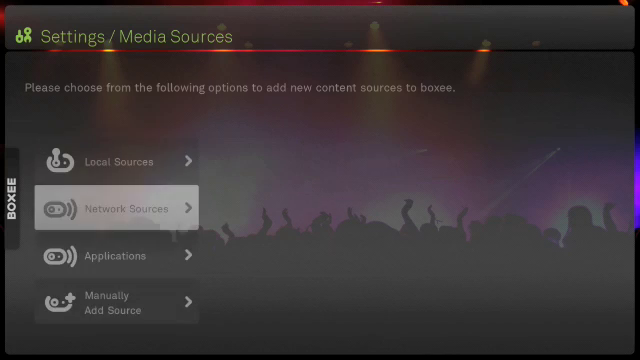
left_click(116, 208)
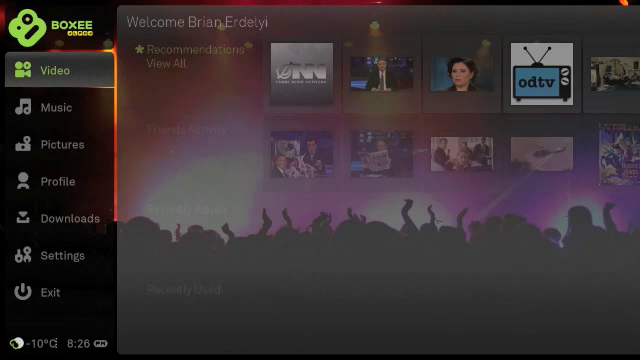
left_click(48, 70)
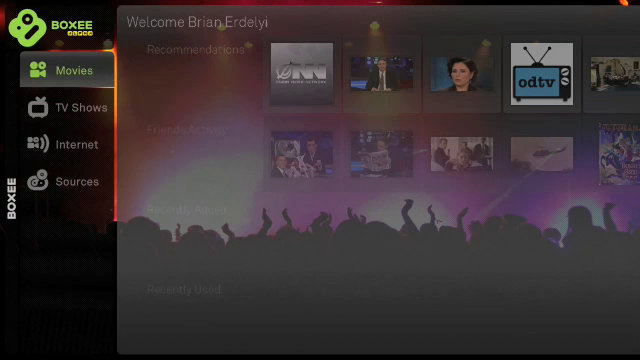
left_click(60, 72)
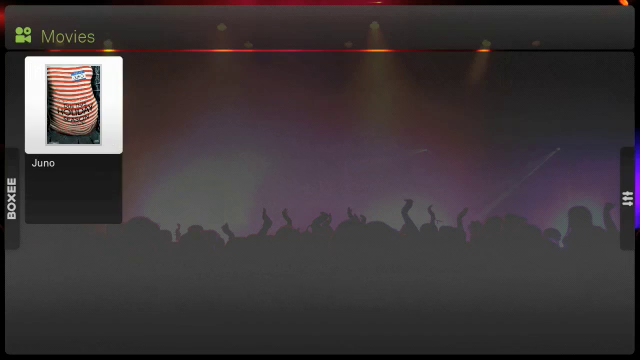
Show Juno's full details with synopsis, cast and director.
left_click(70, 108)
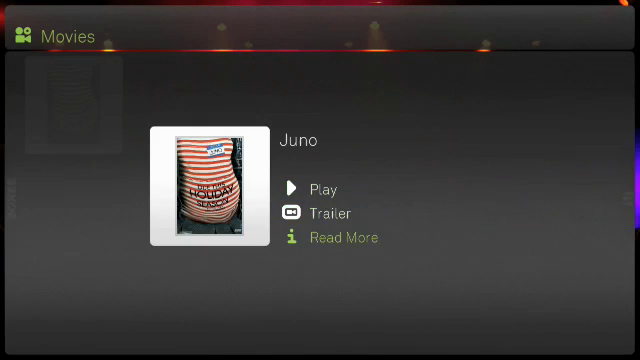
left_click(340, 236)
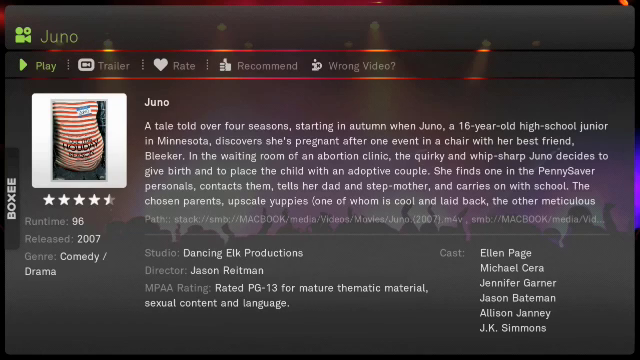